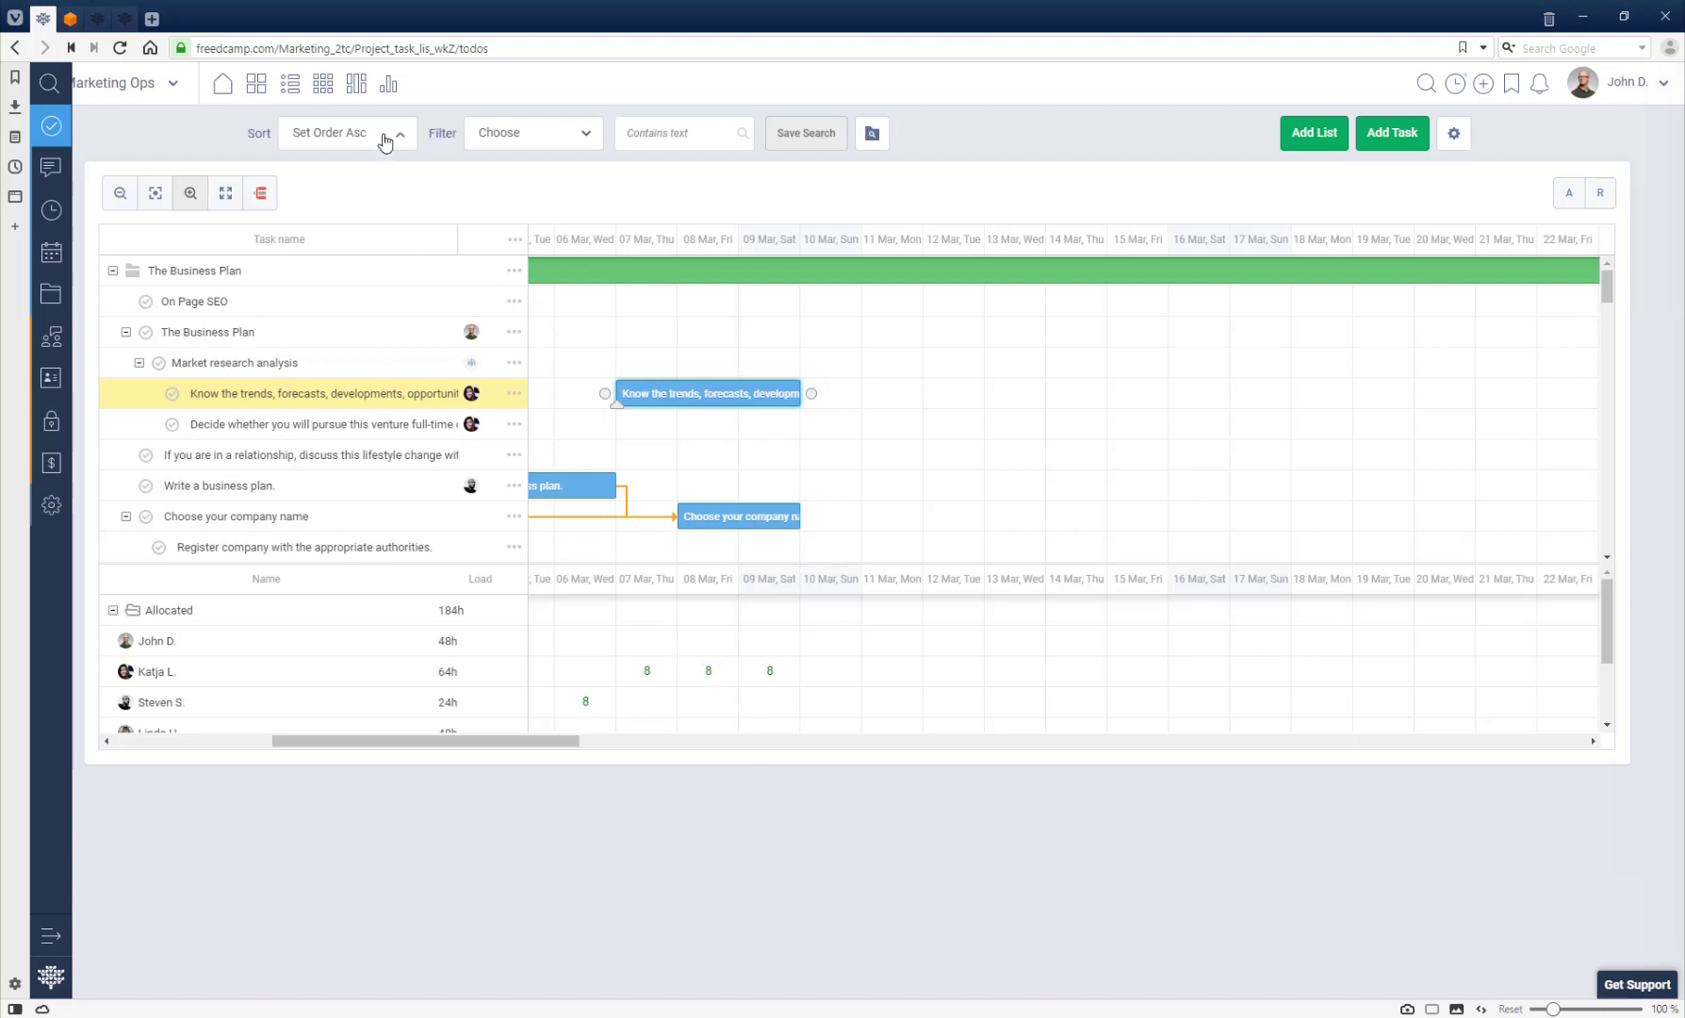
Toggle the Business Plan, Market research analysis and Choose your company name groups, ending with Market research analysis collapsed
left_click(400, 134)
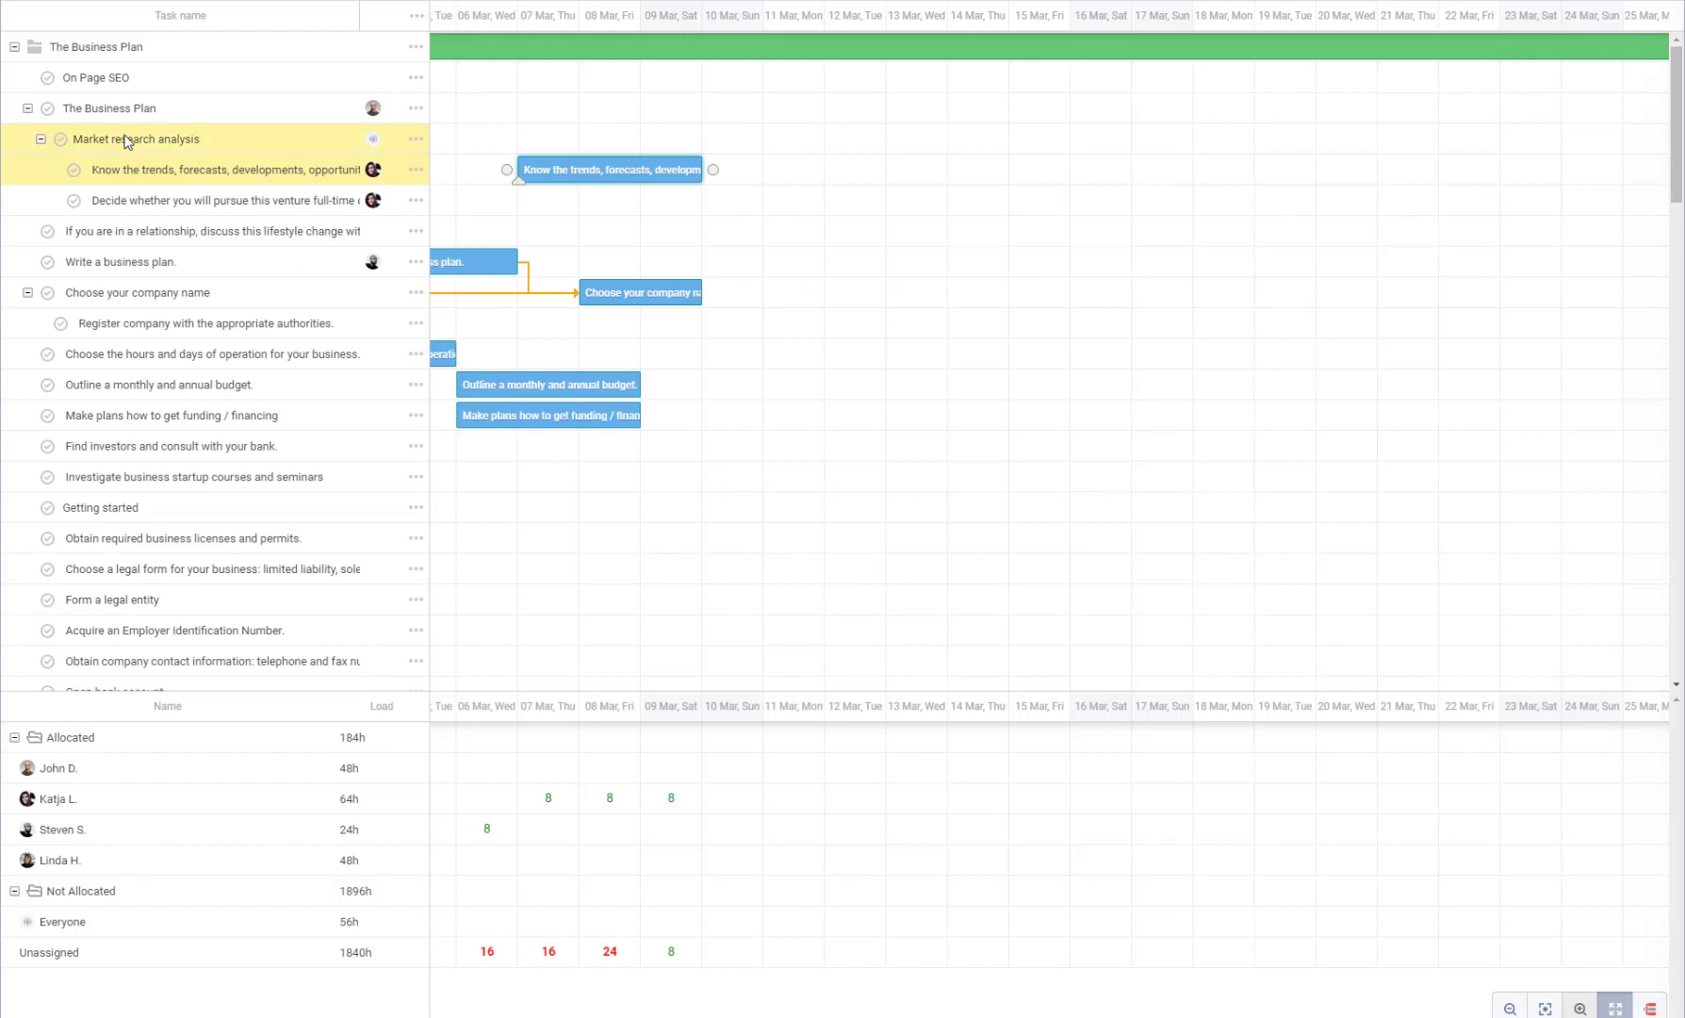
left_click(40, 140)
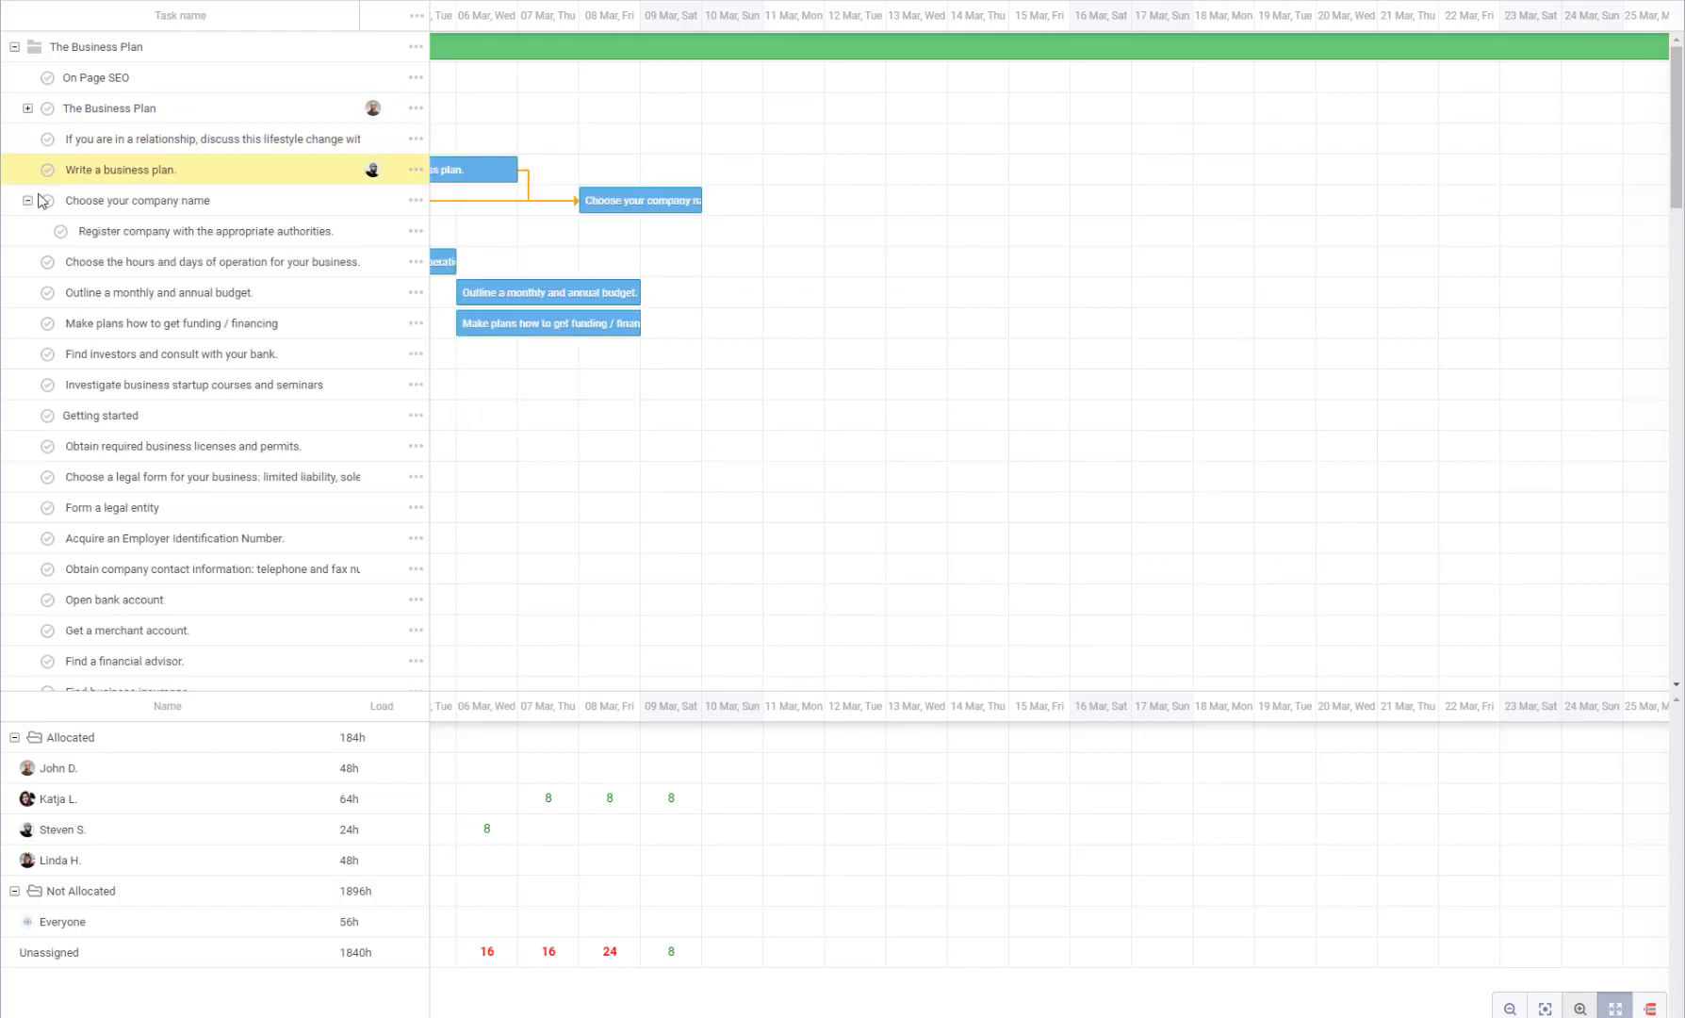
left_click(26, 200)
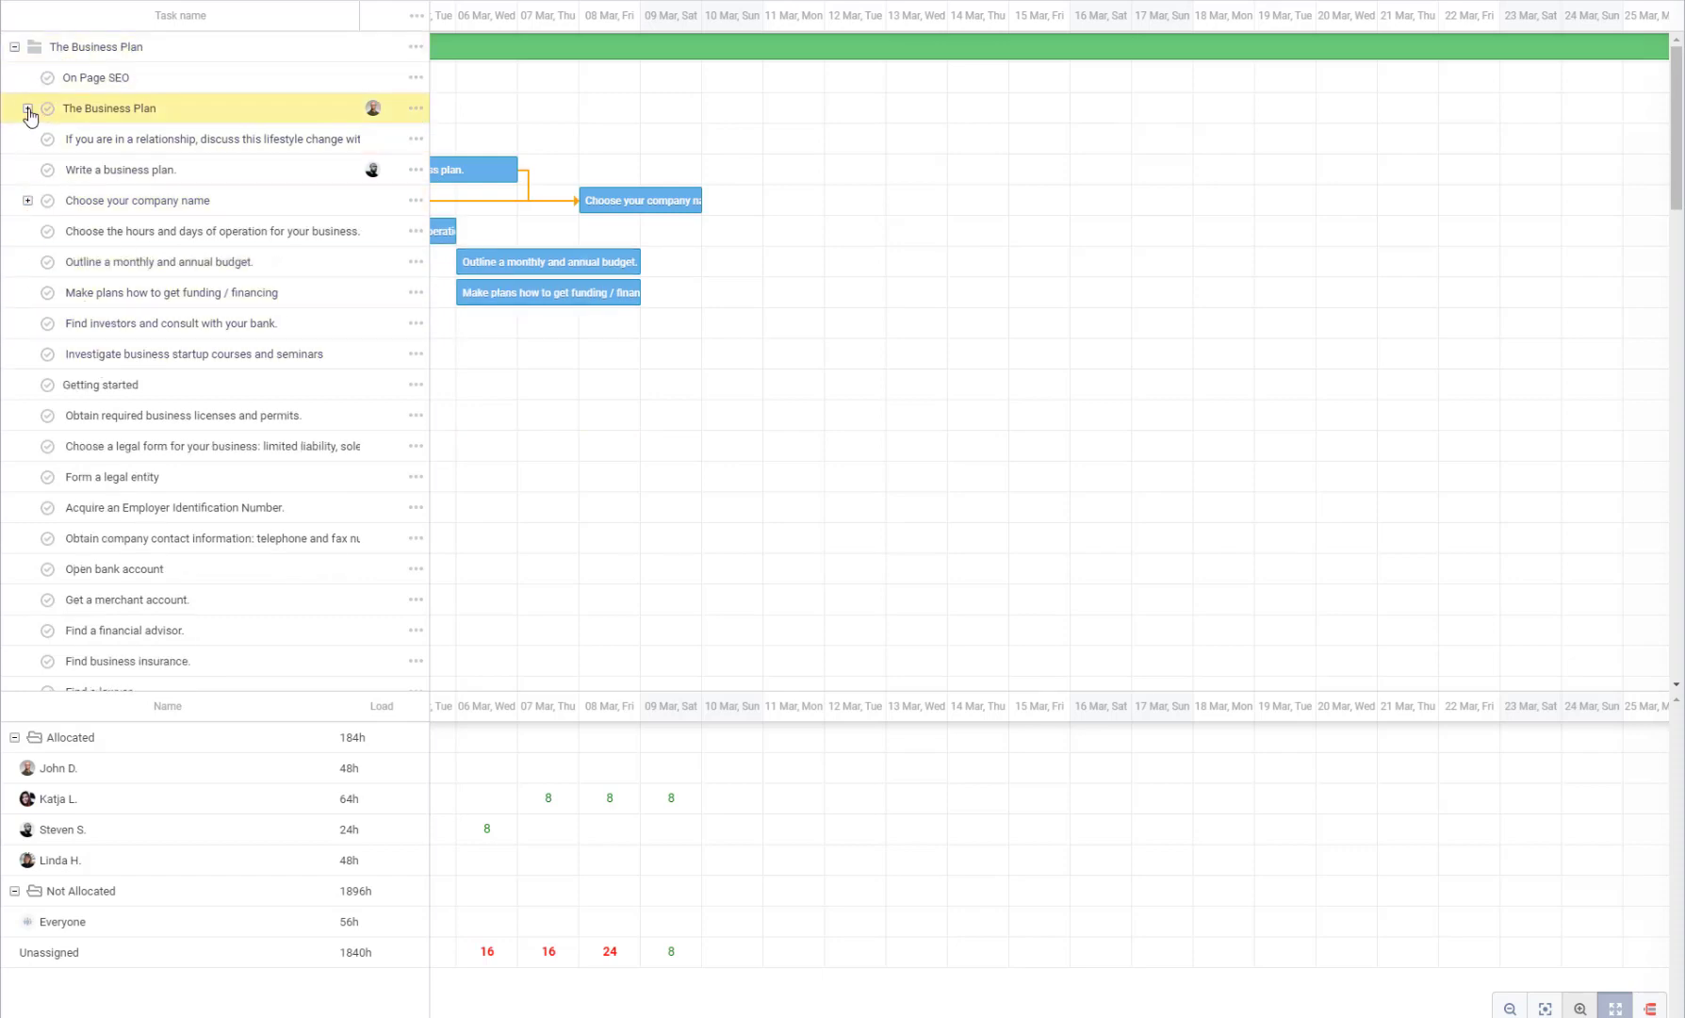
left_click(28, 115)
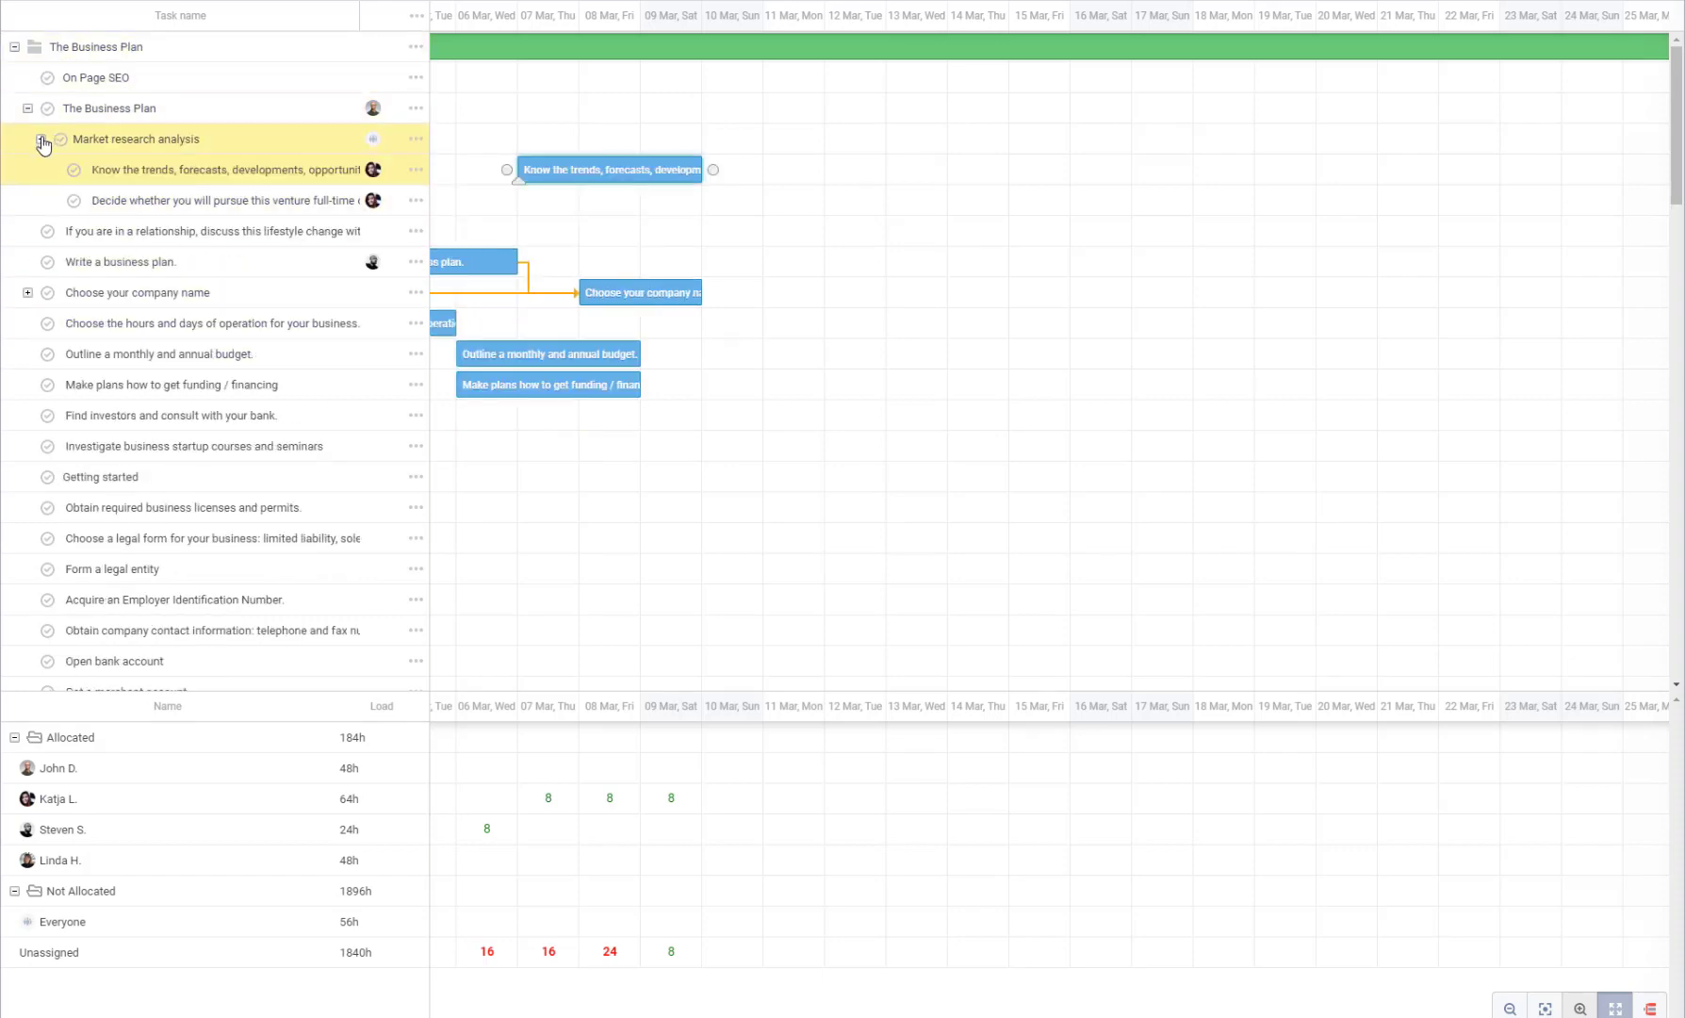
left_click(42, 140)
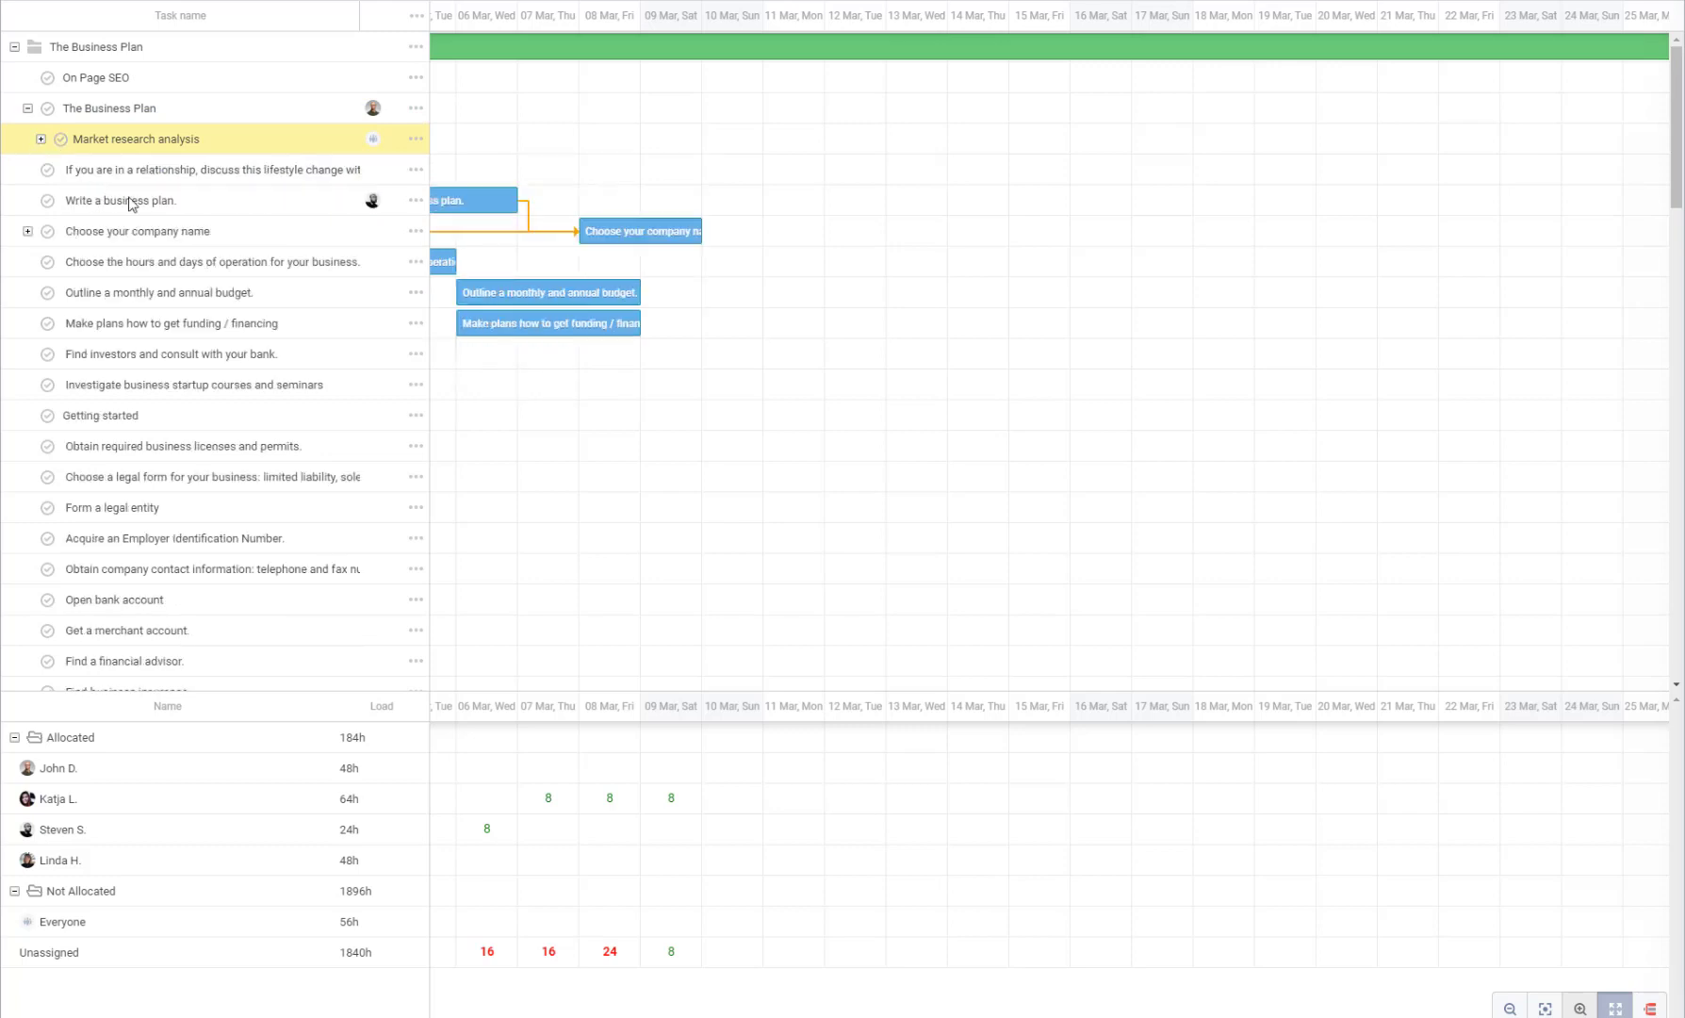
left_click(39, 138)
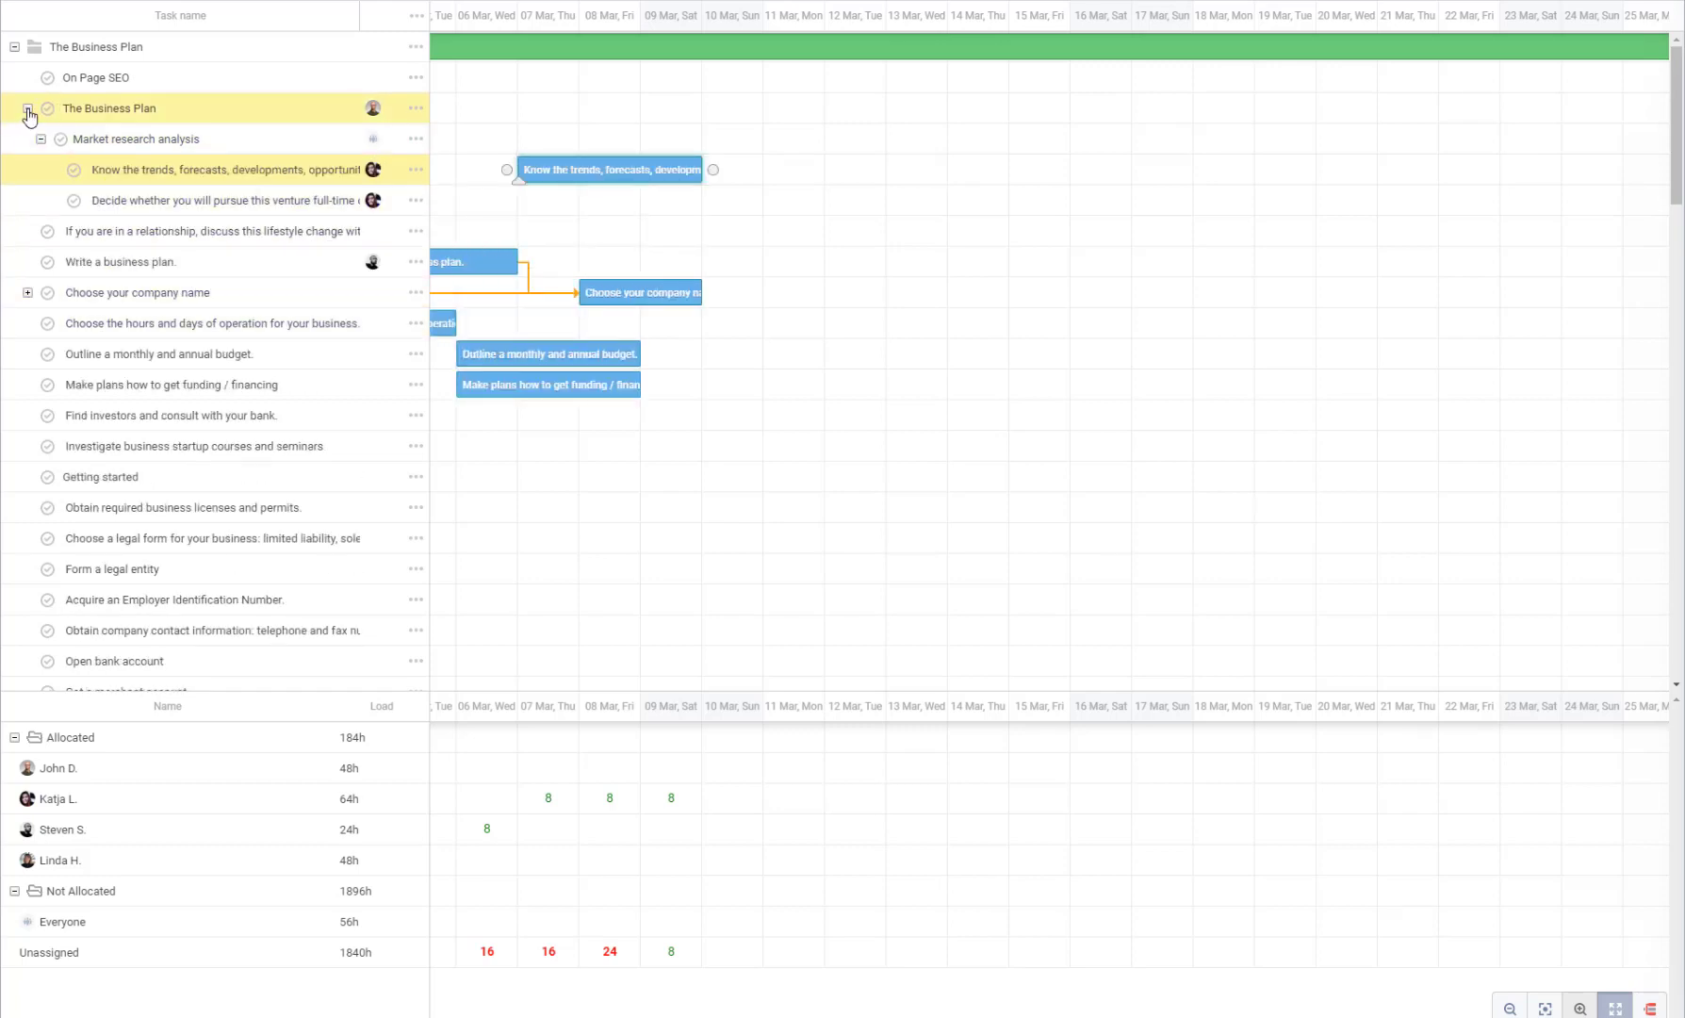
left_click(28, 115)
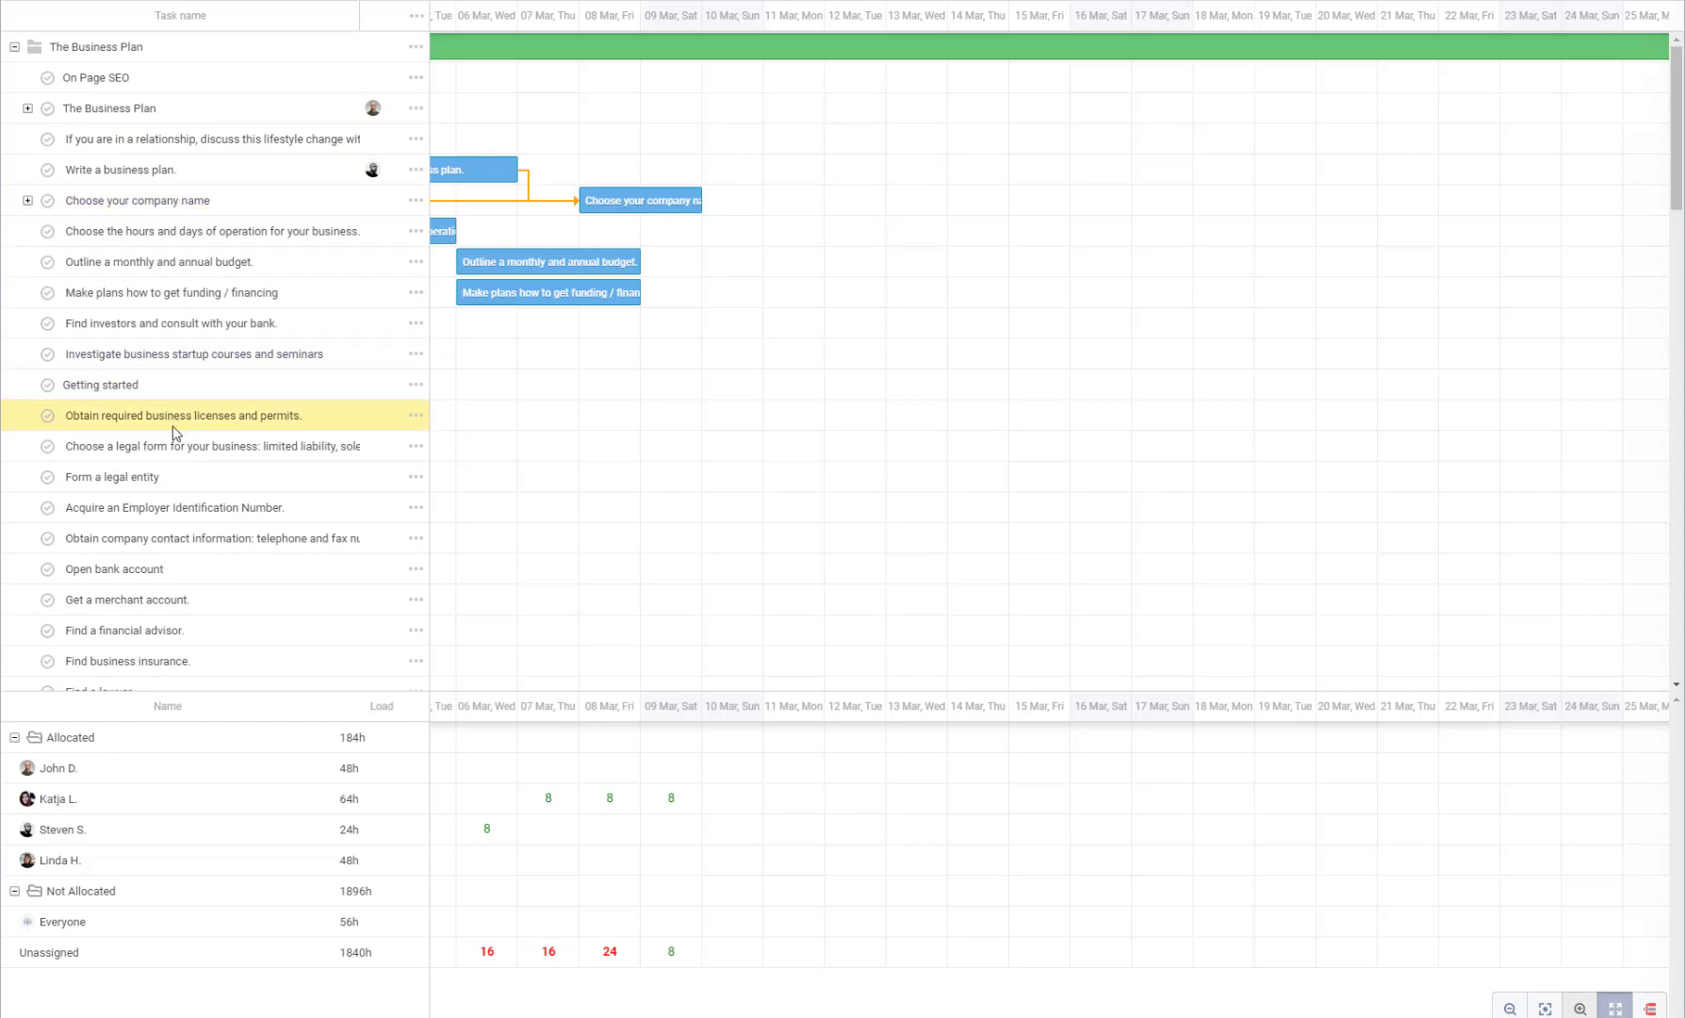
mouse_move(149, 430)
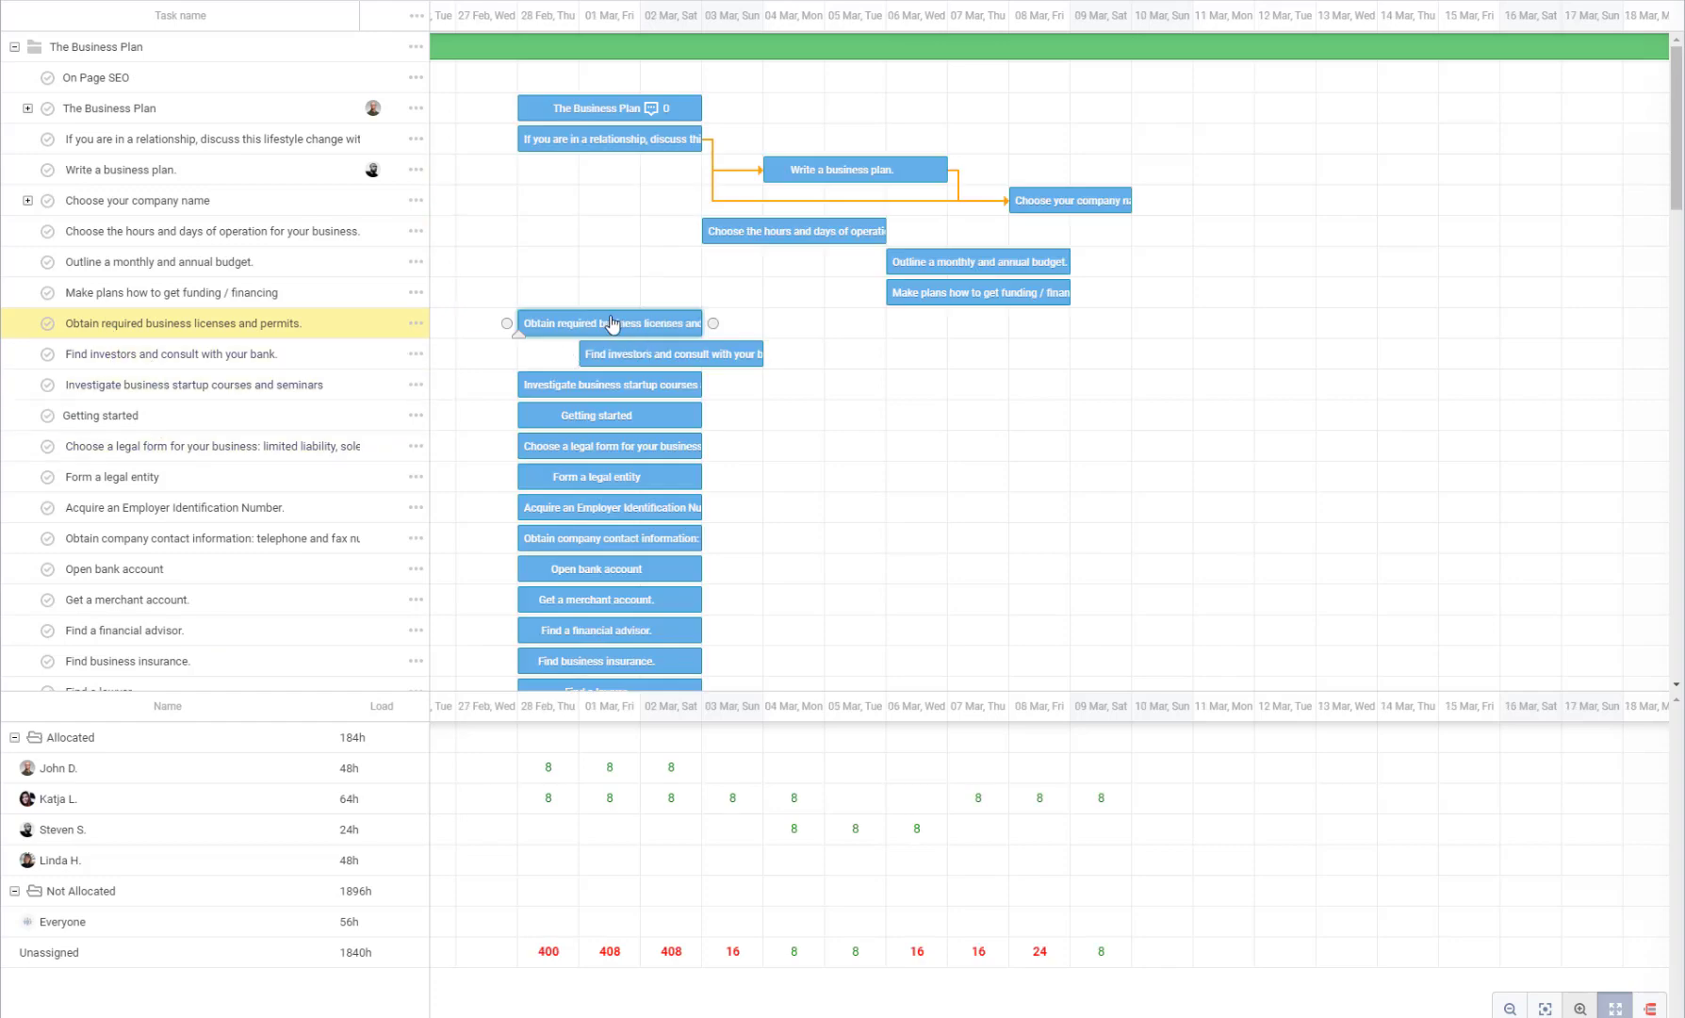
mouse_move(194, 389)
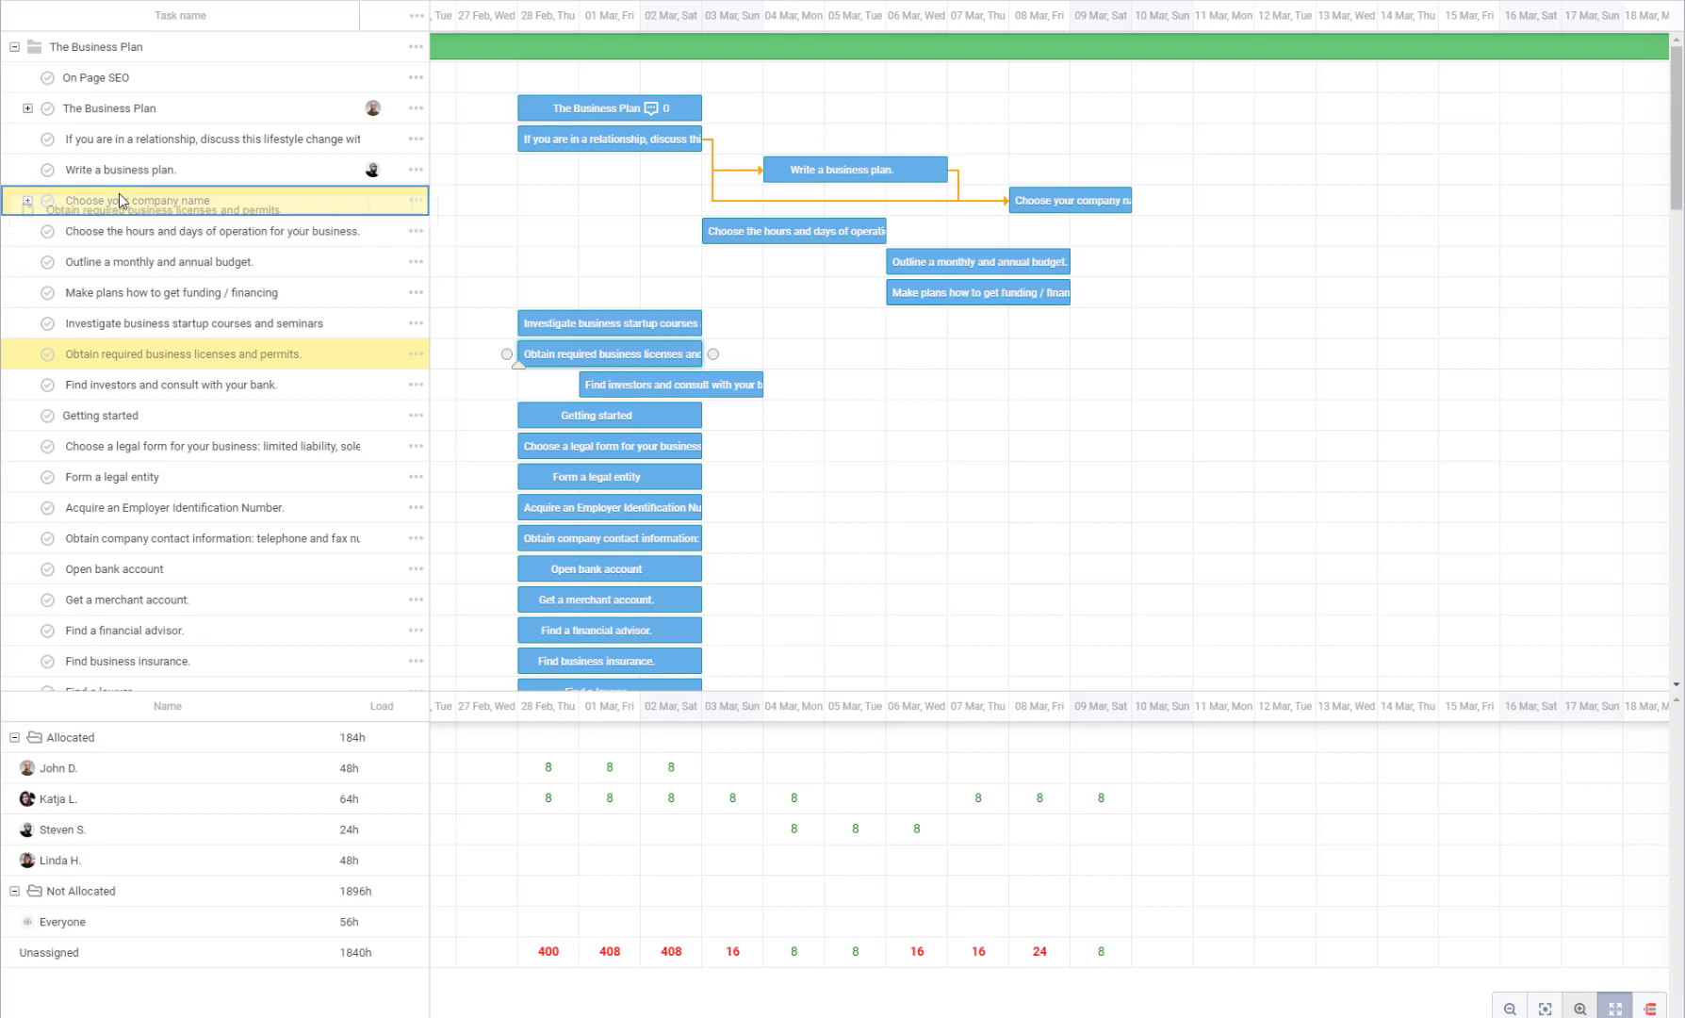
Move the 'Obtain required business licenses and permits' task up to sit directly under On Page SEO
left_click(27, 199)
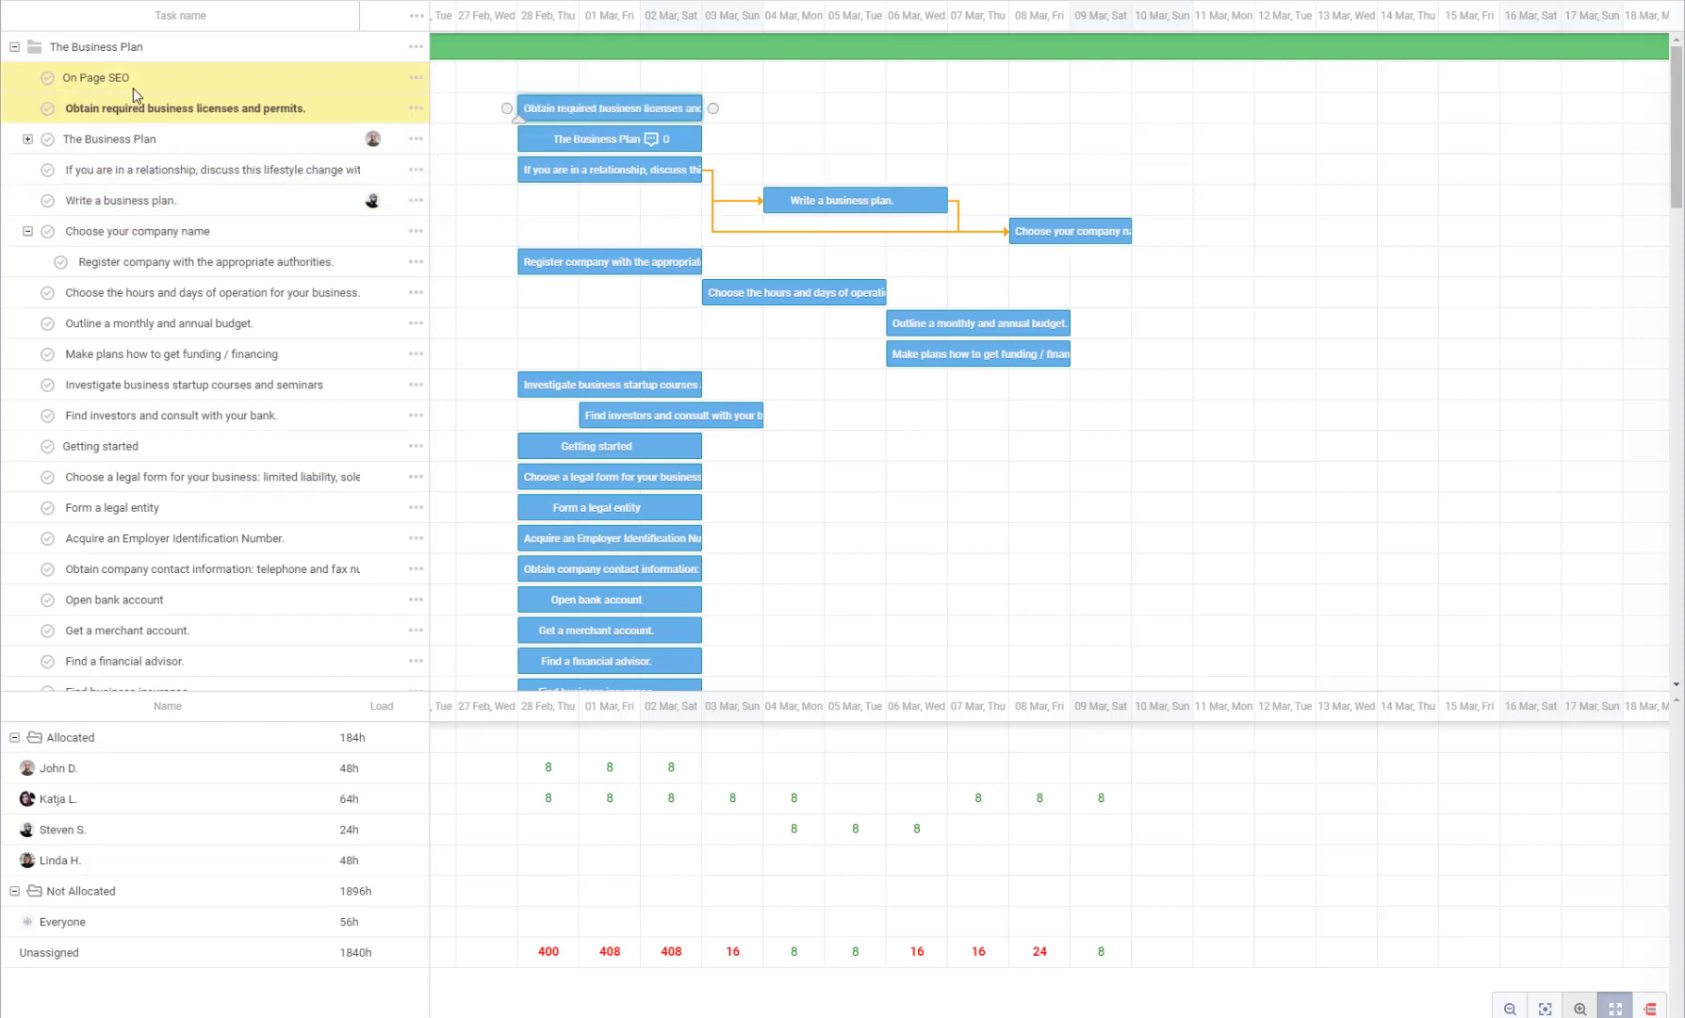
left_click(174, 538)
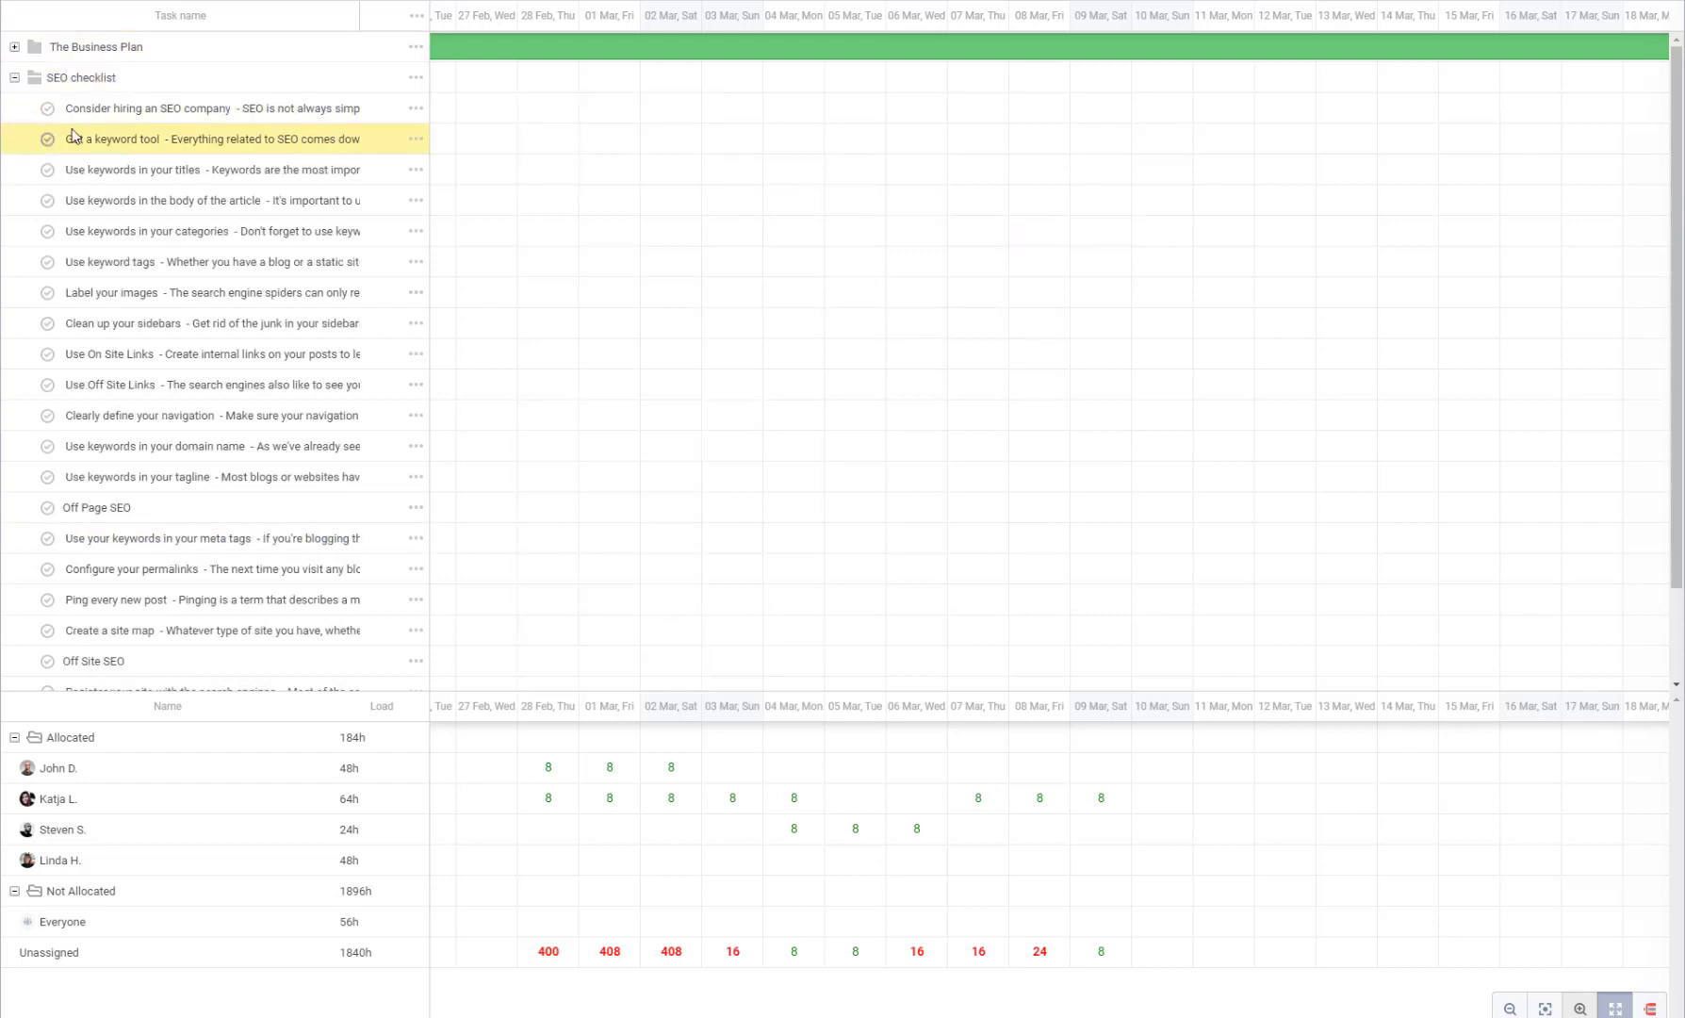
Collapse The Business Plan list and move 'Label your images' from SEO checklist into it
left_click(149, 107)
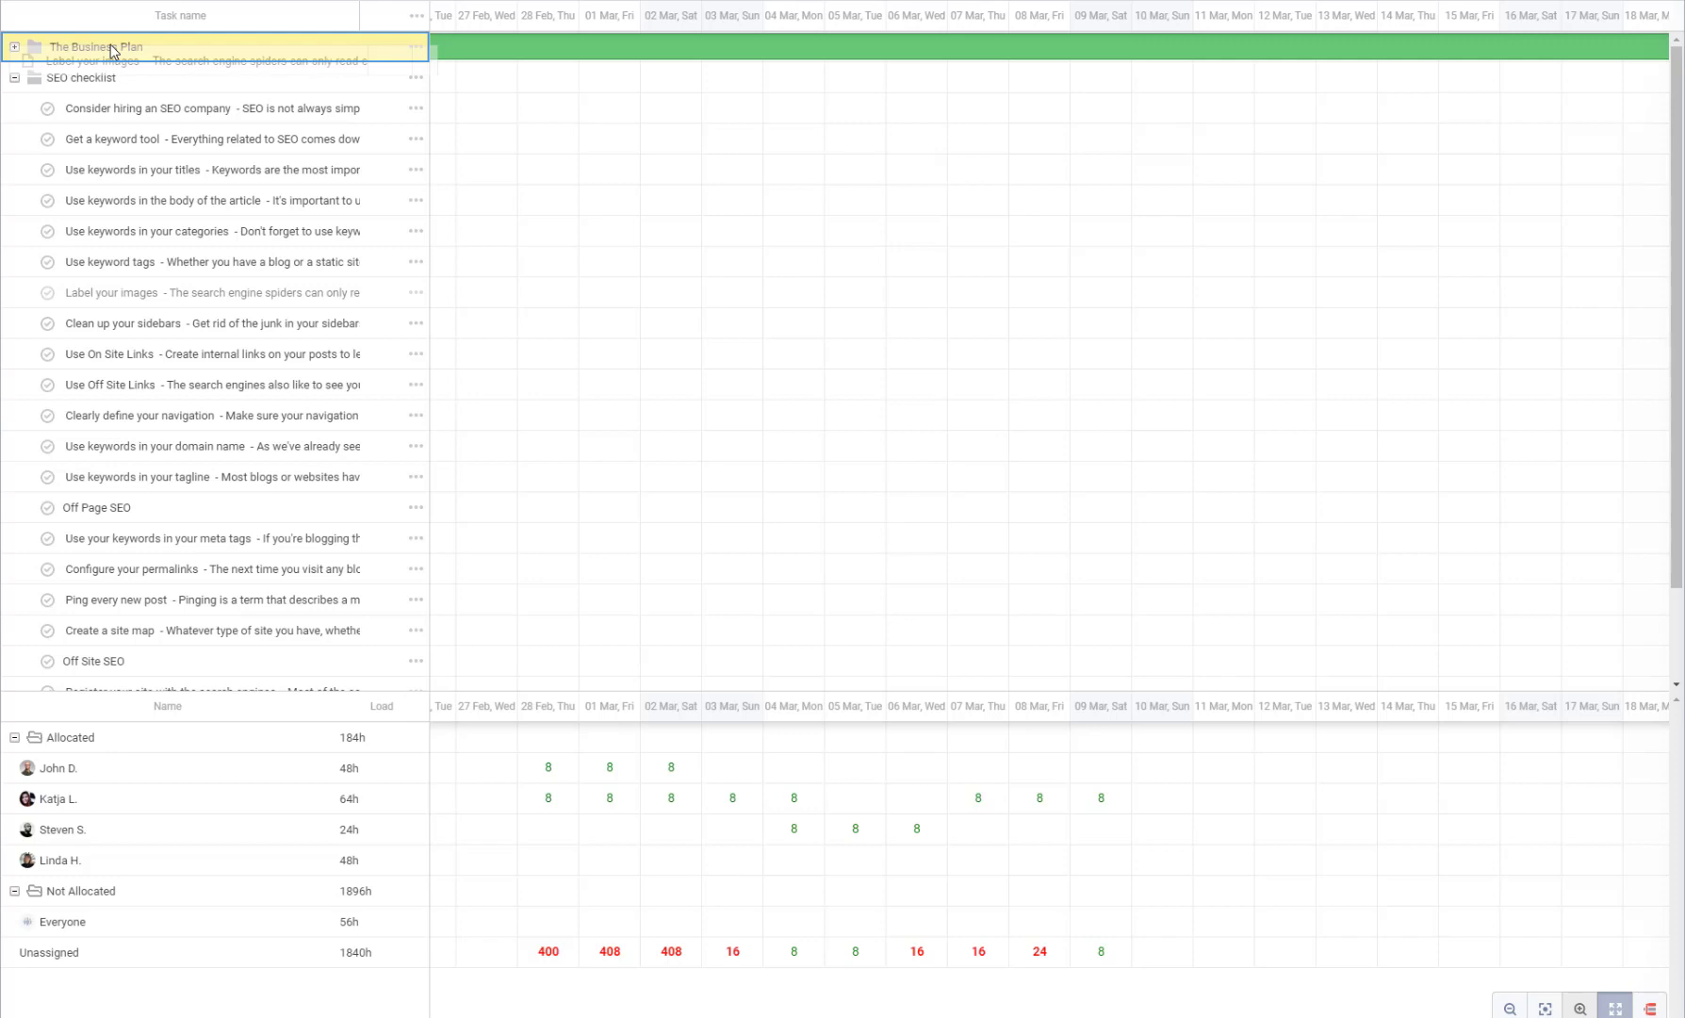
left_click(13, 54)
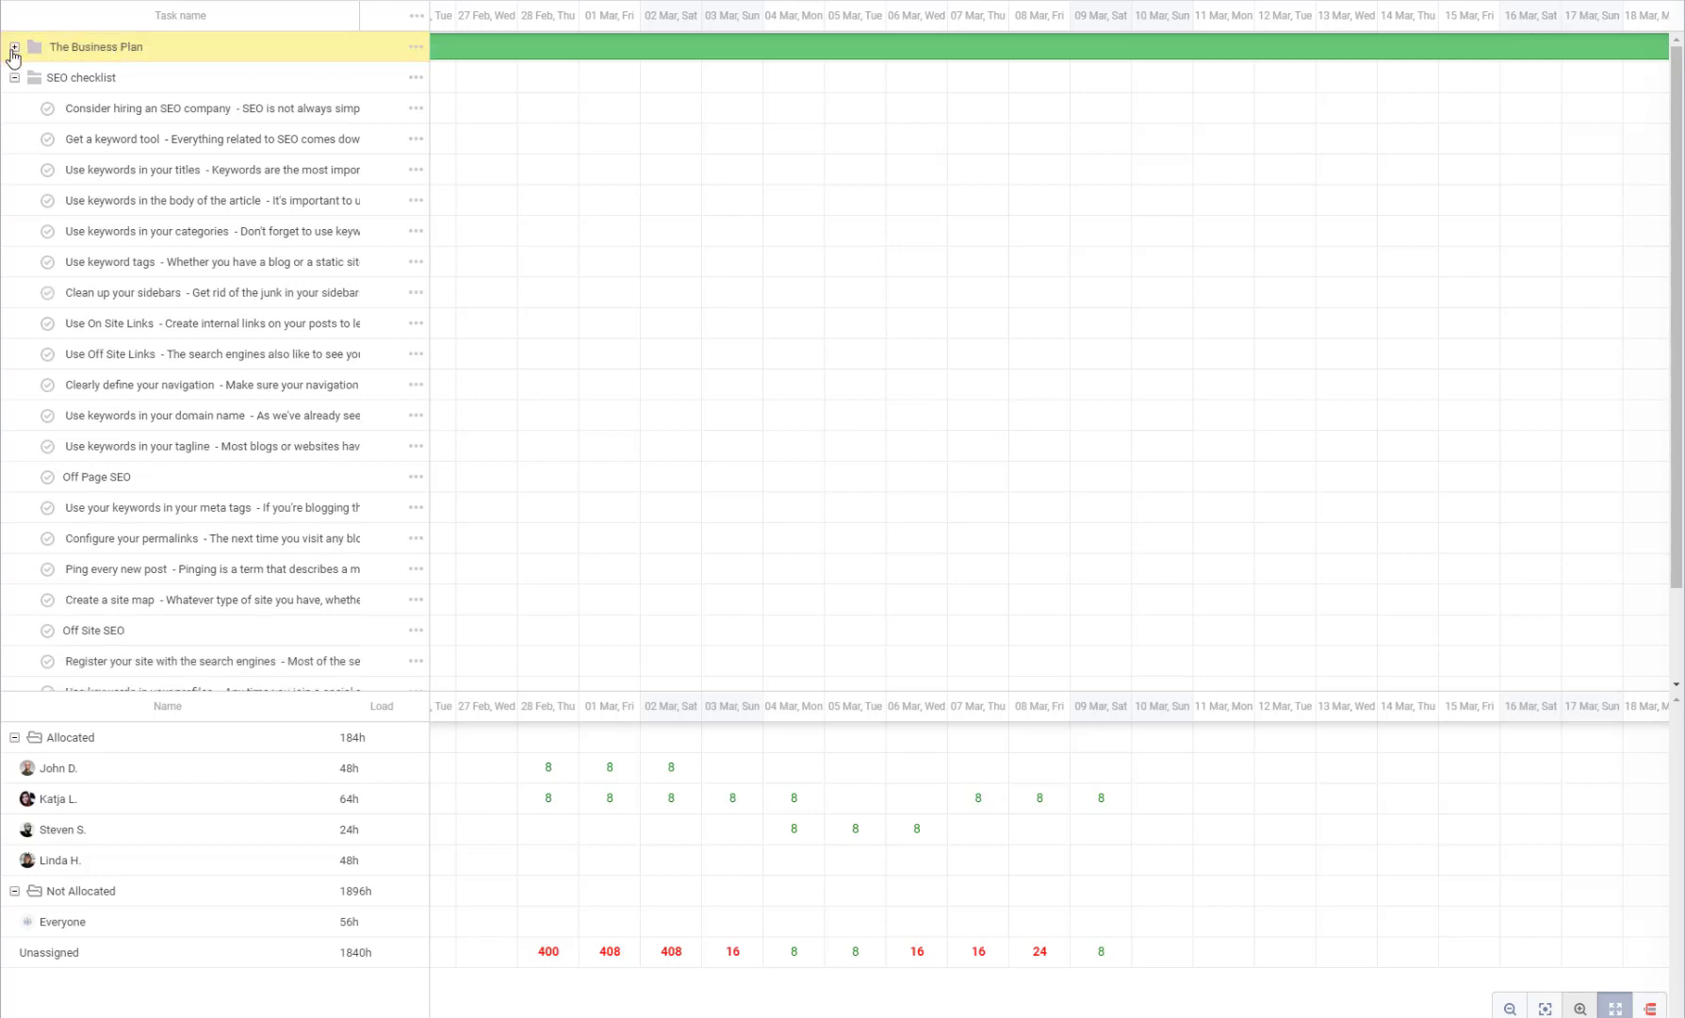